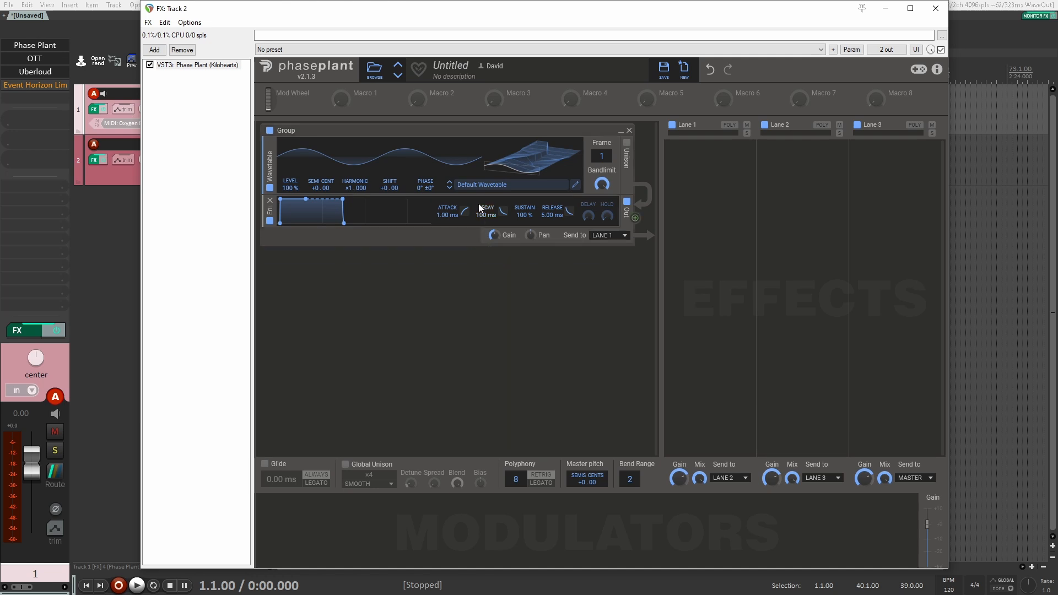
Step: Load the Talky wavetable from Factory > Growls into the first oscillator
left_click(482, 184)
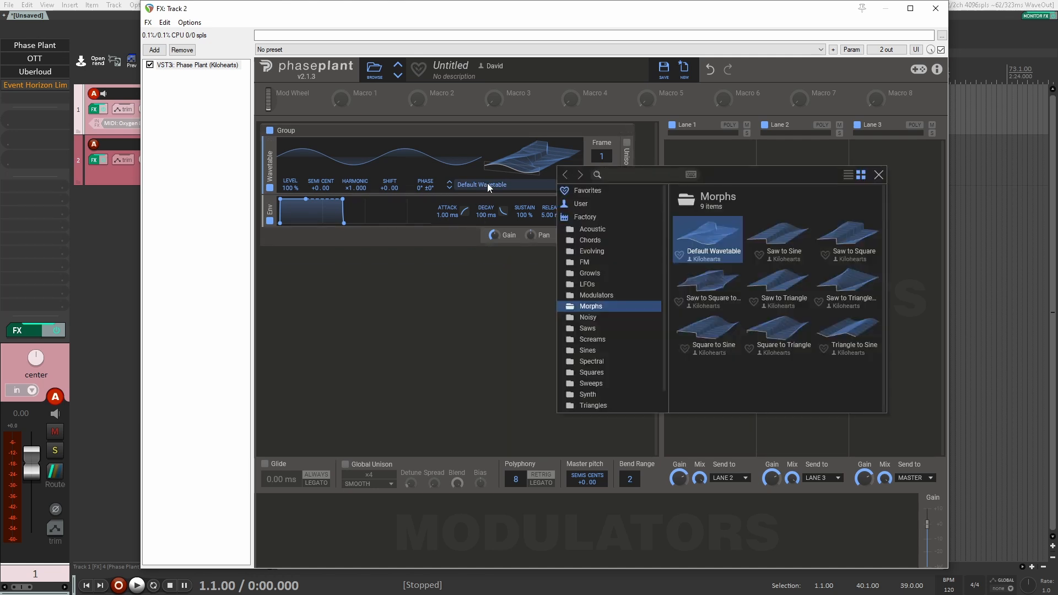
left_click(589, 272)
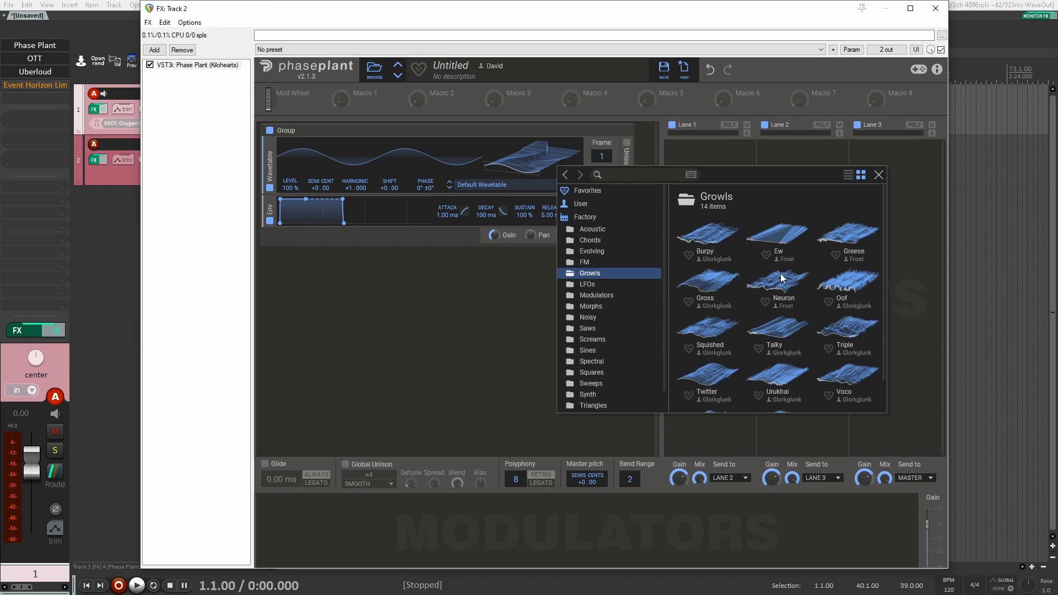
mouse_move(814, 363)
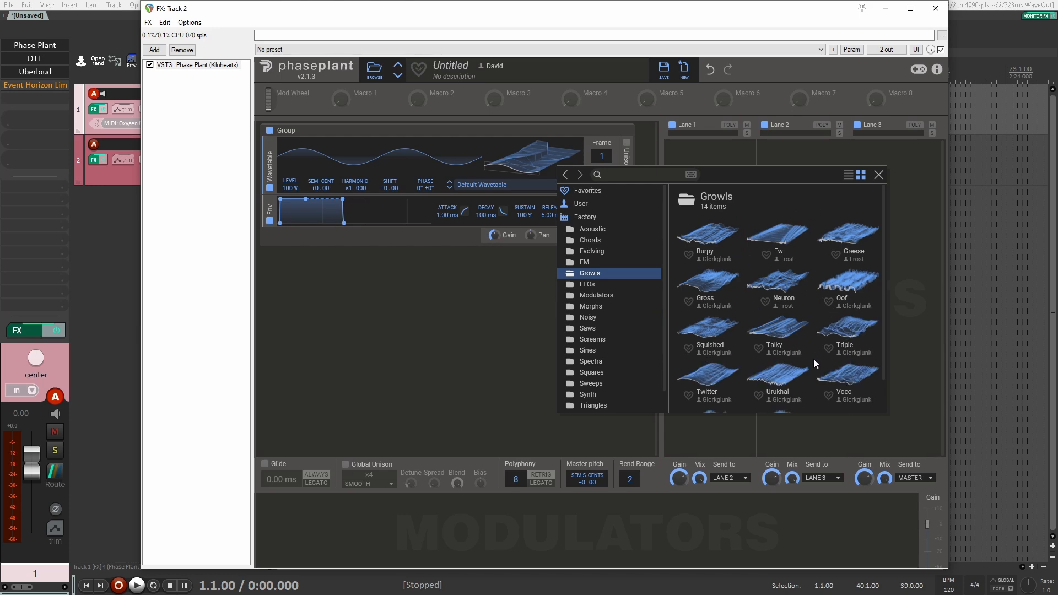
left_click(777, 334)
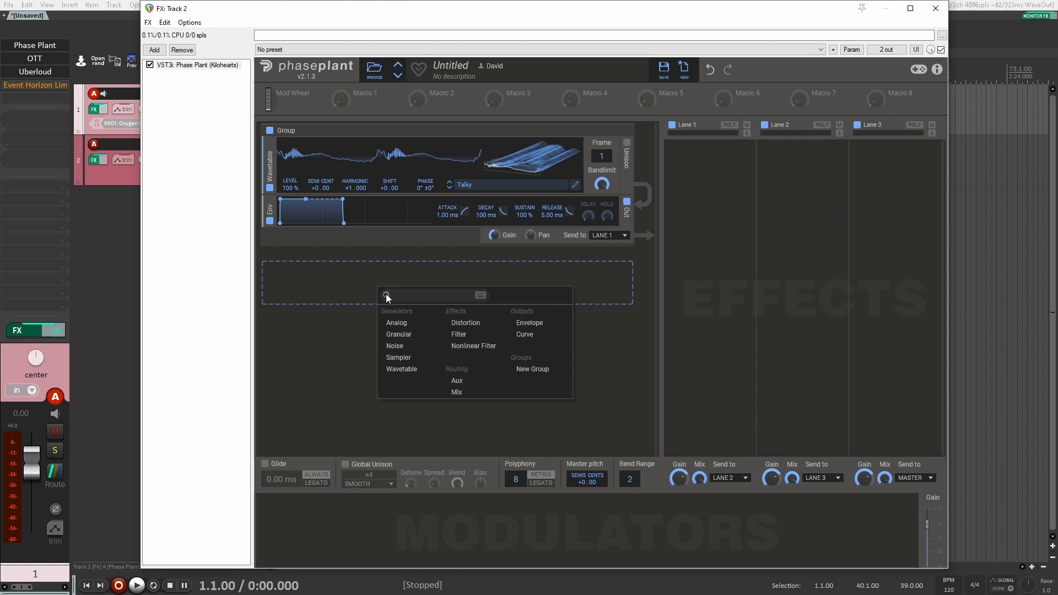
Step: Add a second wavetable oscillator using Morphs > Saw to Square to Triangle
left_click(401, 369)
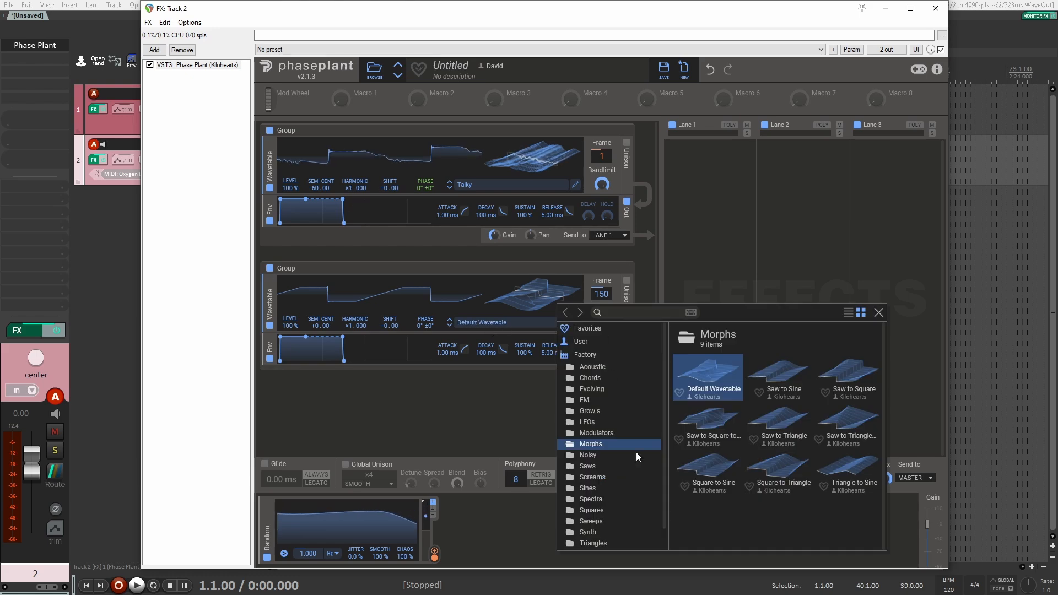
left_click(707, 423)
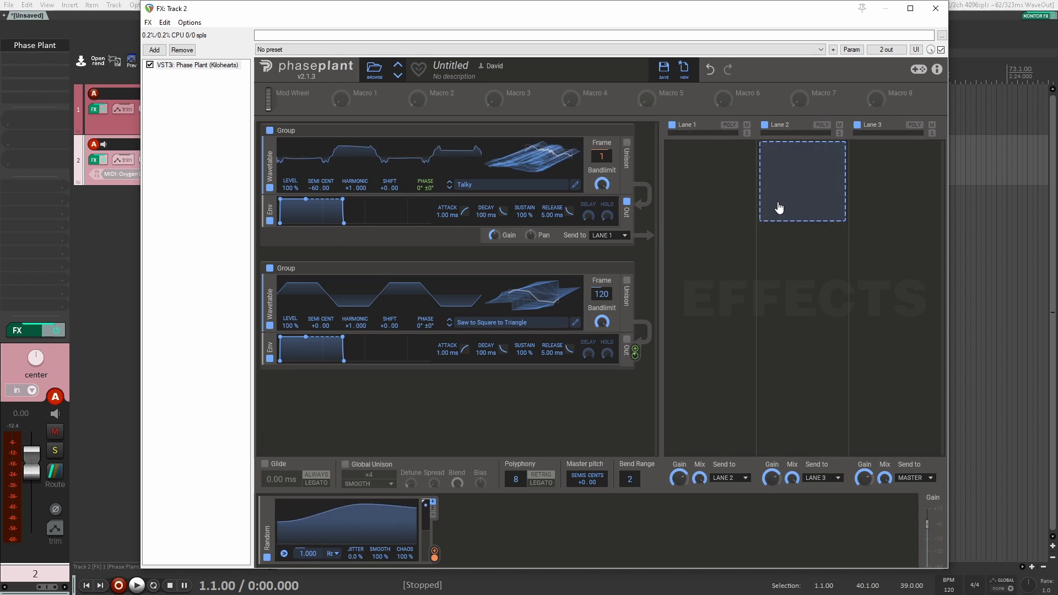
Step: Place a Nonlinear Filter in Lane 1 and switch it to a notch response
left_click(802, 179)
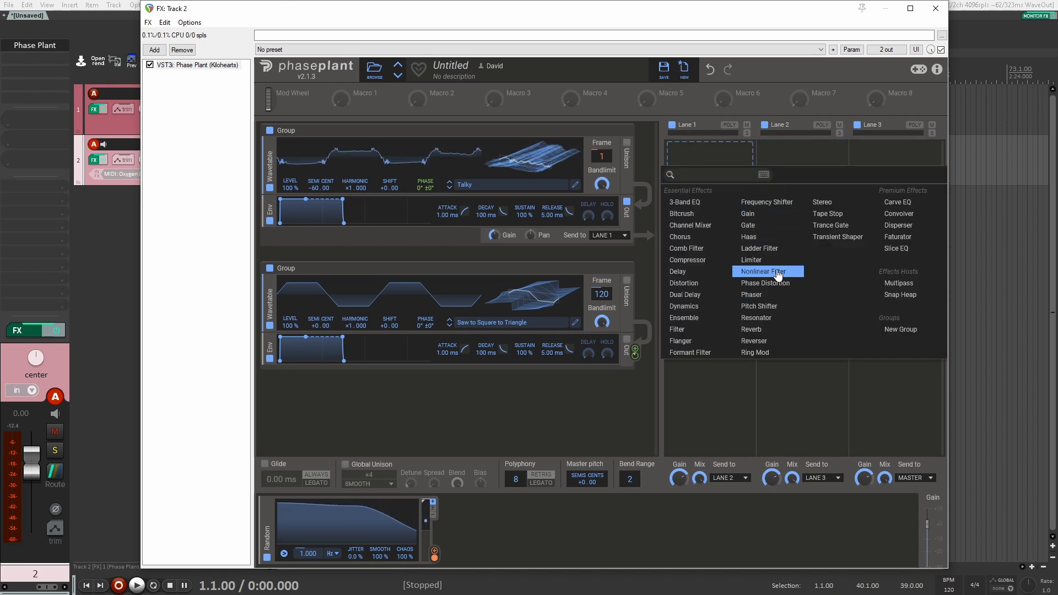
left_click(766, 271)
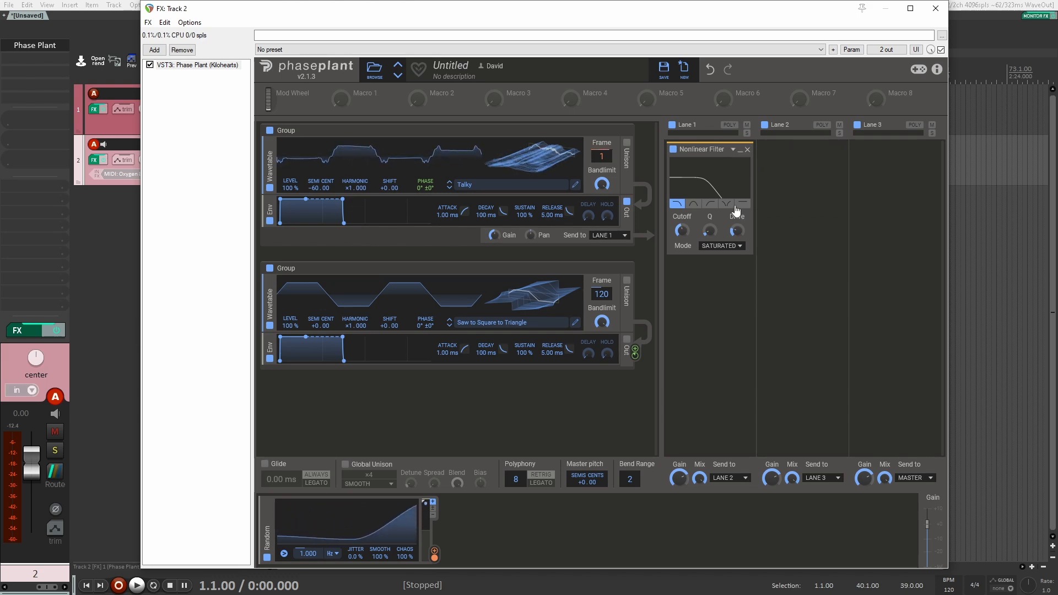
left_click(726, 204)
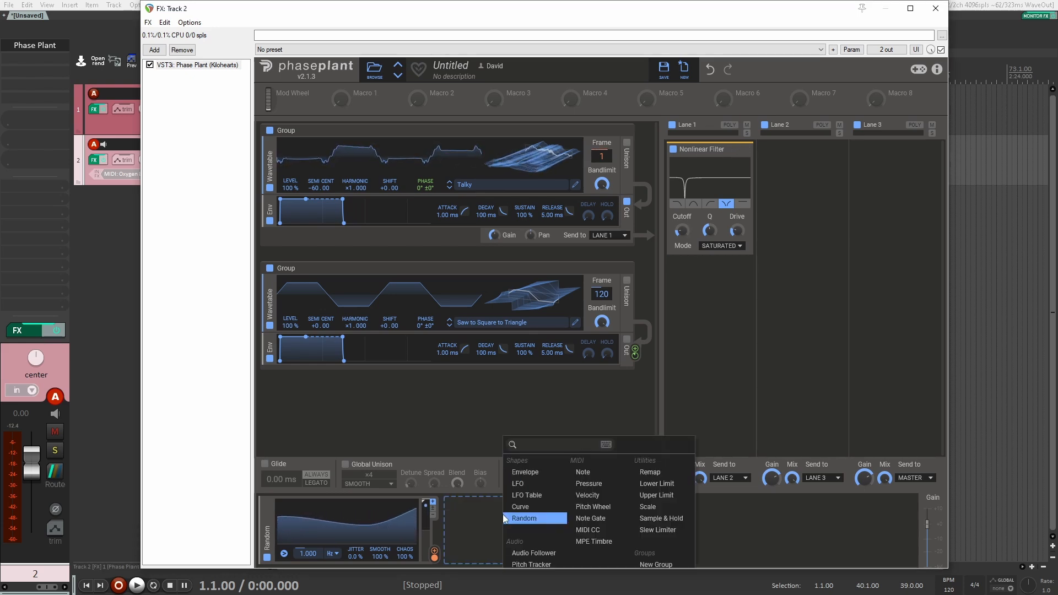
Step: Add an LFO Table modulator and choose the Grid Gates shape for it
left_click(527, 495)
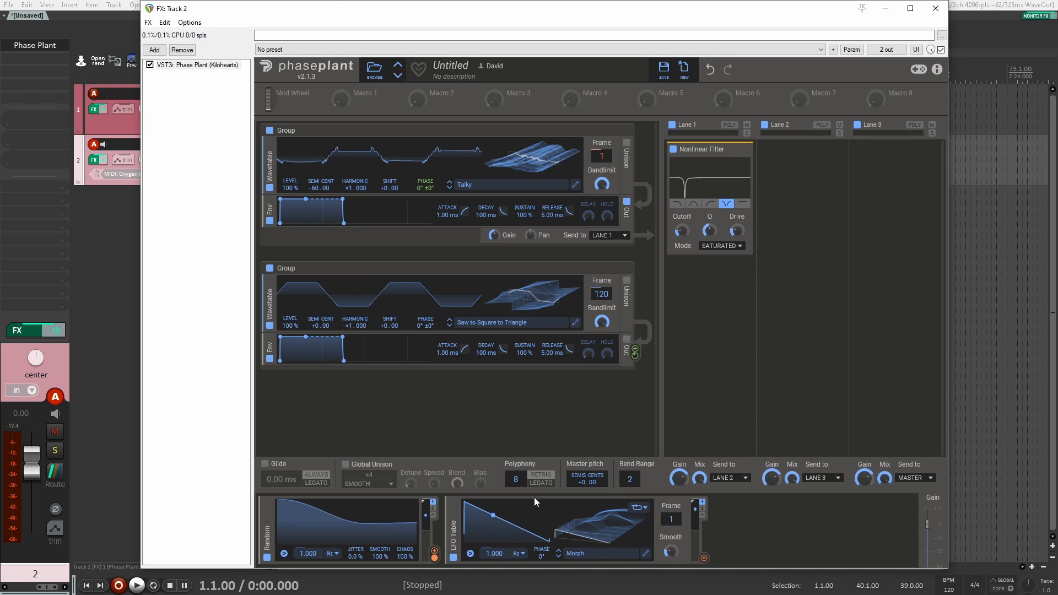
left_click(645, 553)
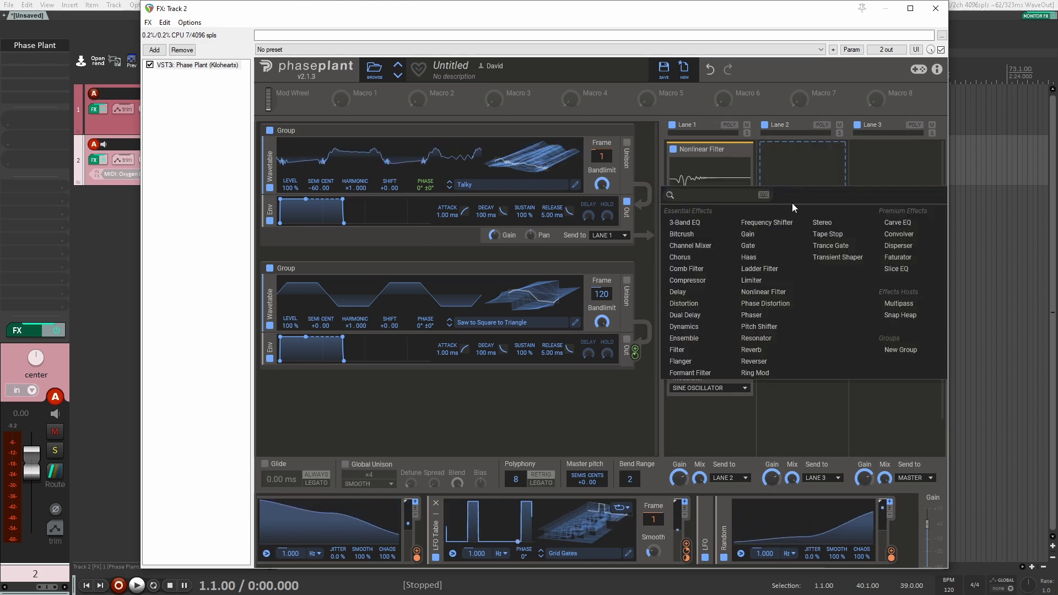
Step: Add a Pitch Shifter to Lane 2 and browse LFOs > Simple shapes for a new LFO table
left_click(758, 326)
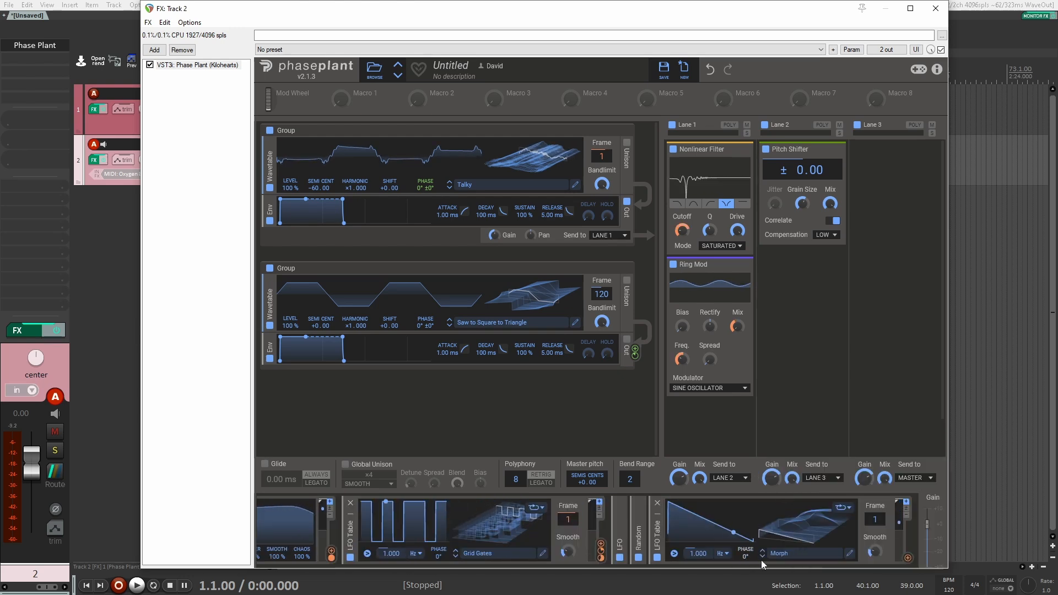
left_click(779, 554)
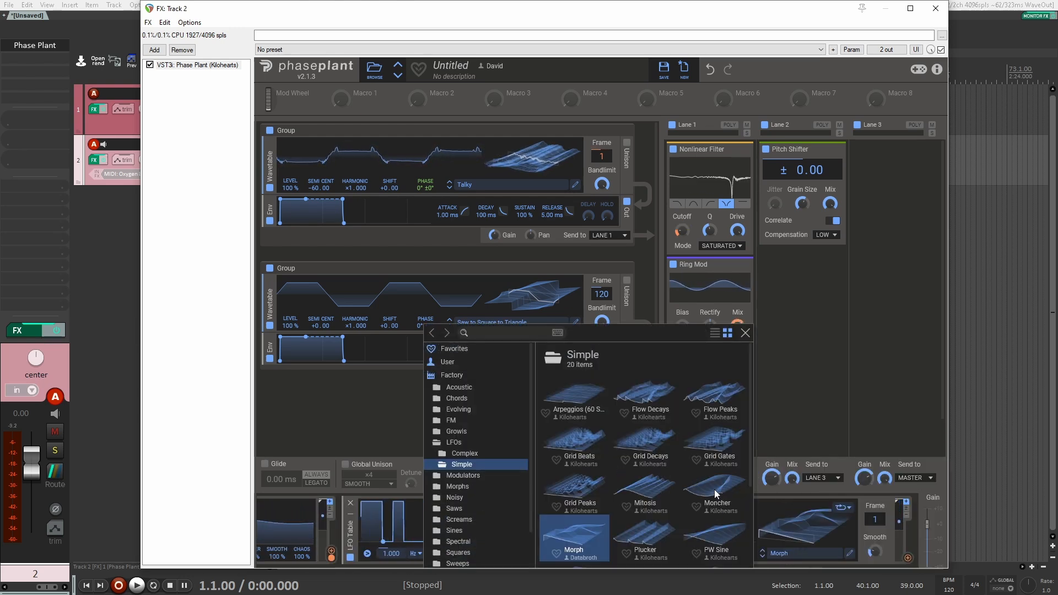
scroll("down", 3)
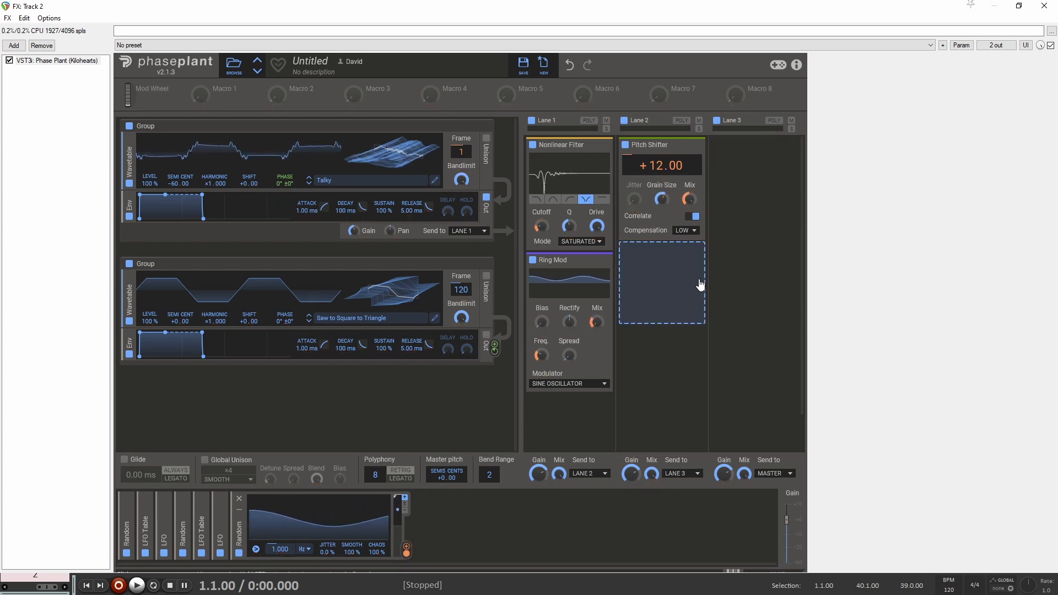
Step: Add a Disperser after the Pitch Shifter and lower its frequency to about 22 Hz
left_click(661, 282)
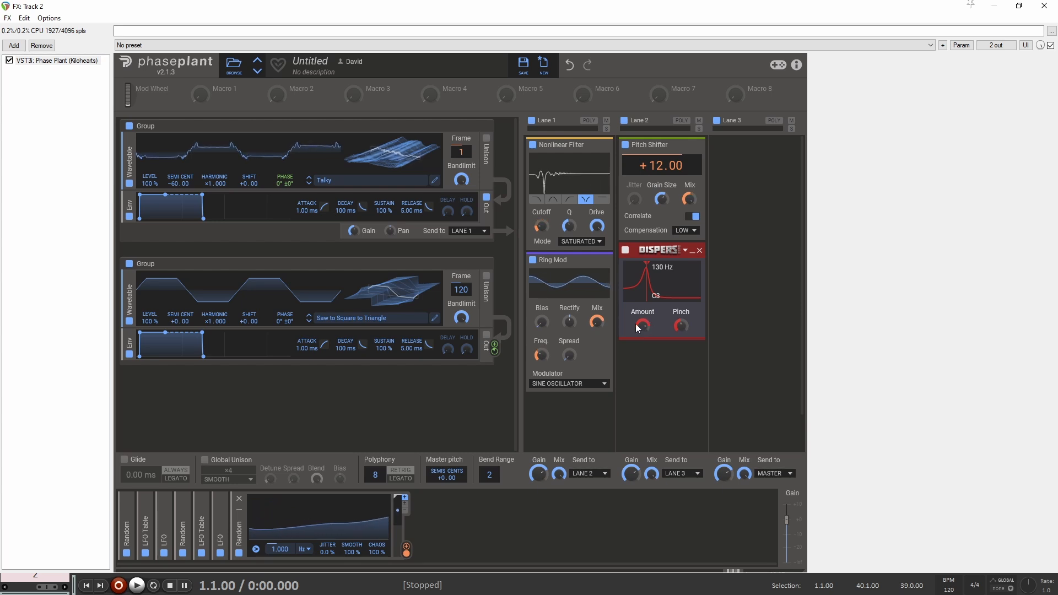
left_click_drag(662, 277, 636, 297)
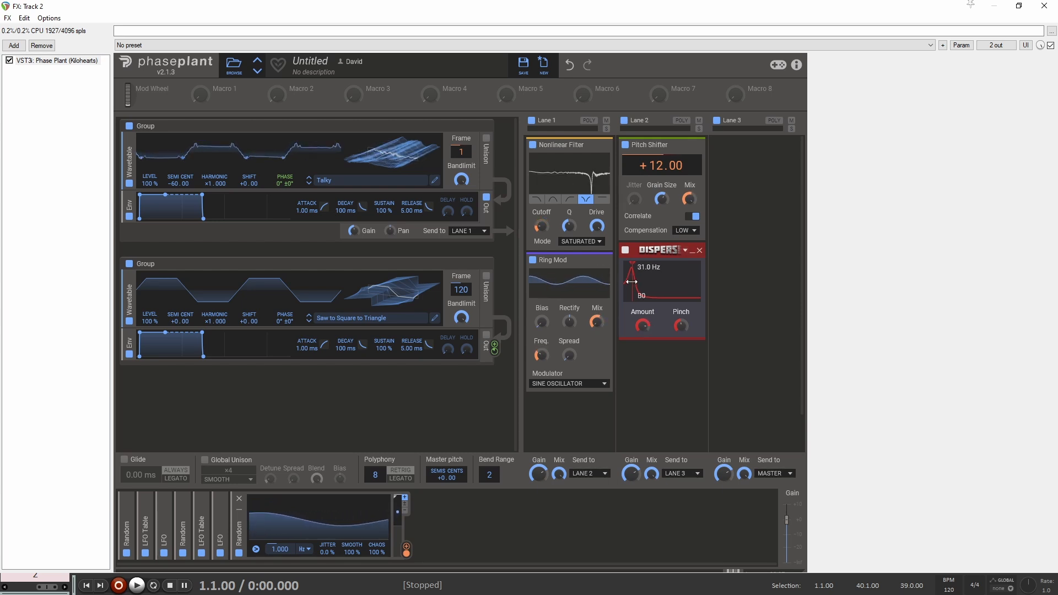
left_click_drag(637, 280, 637, 277)
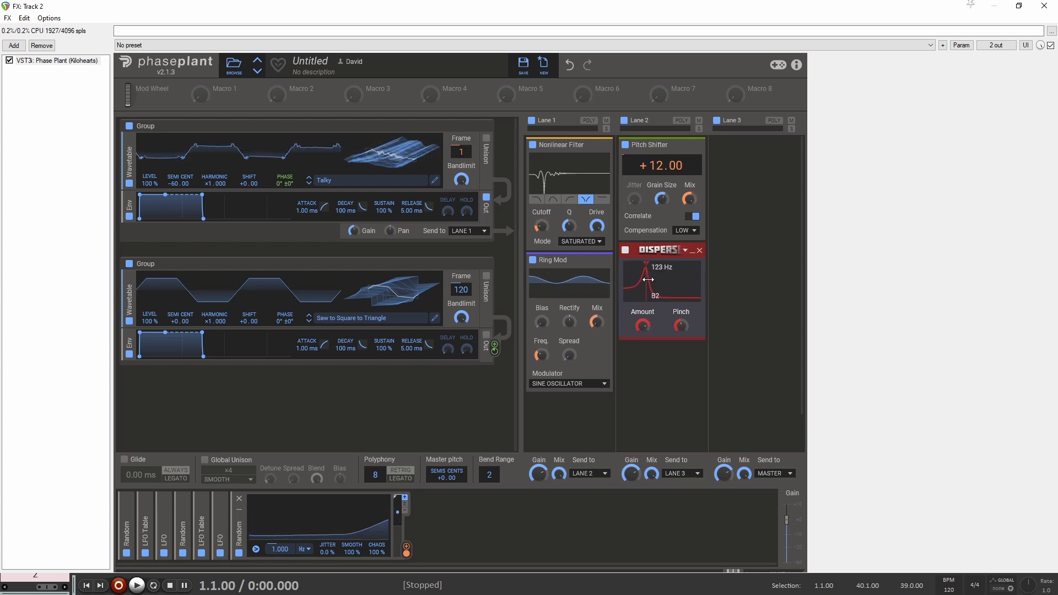
left_click_drag(658, 280, 633, 280)
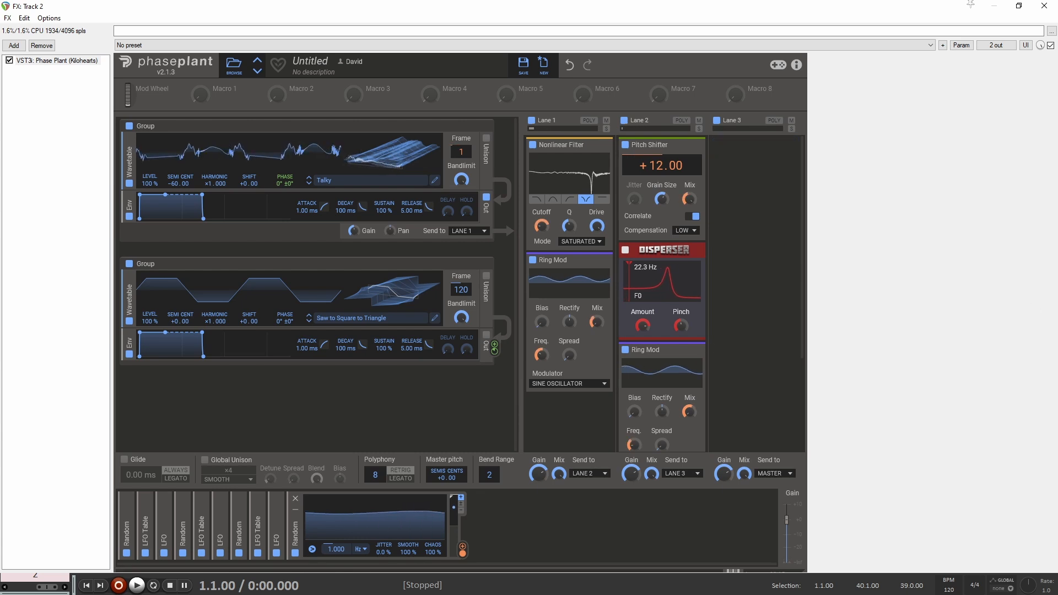
Step: Fill Lane 3 with an Ensemble and a Hard Clip Distortion
left_click(754, 153)
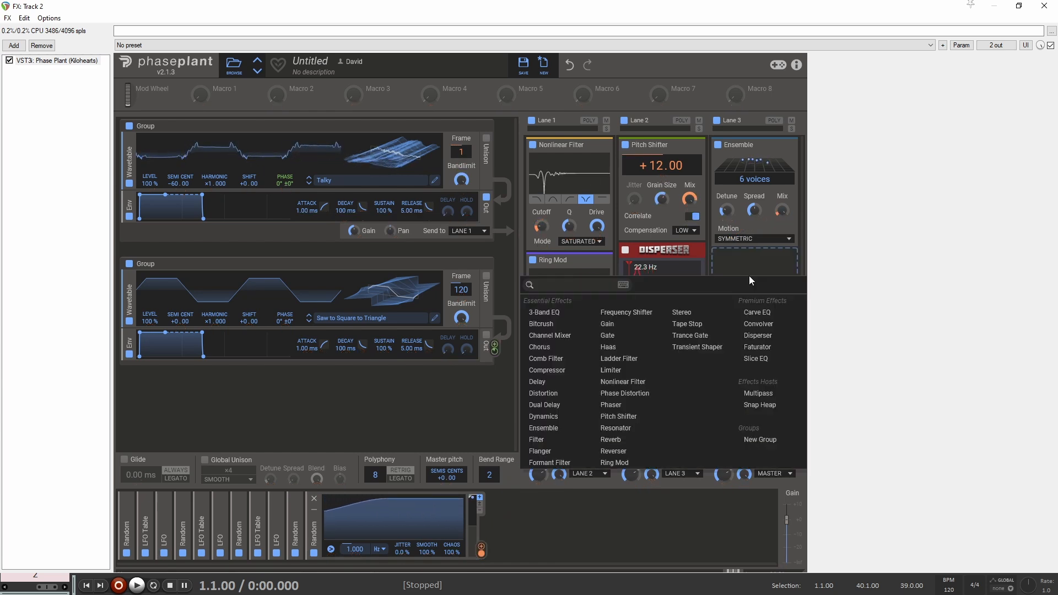
left_click(544, 393)
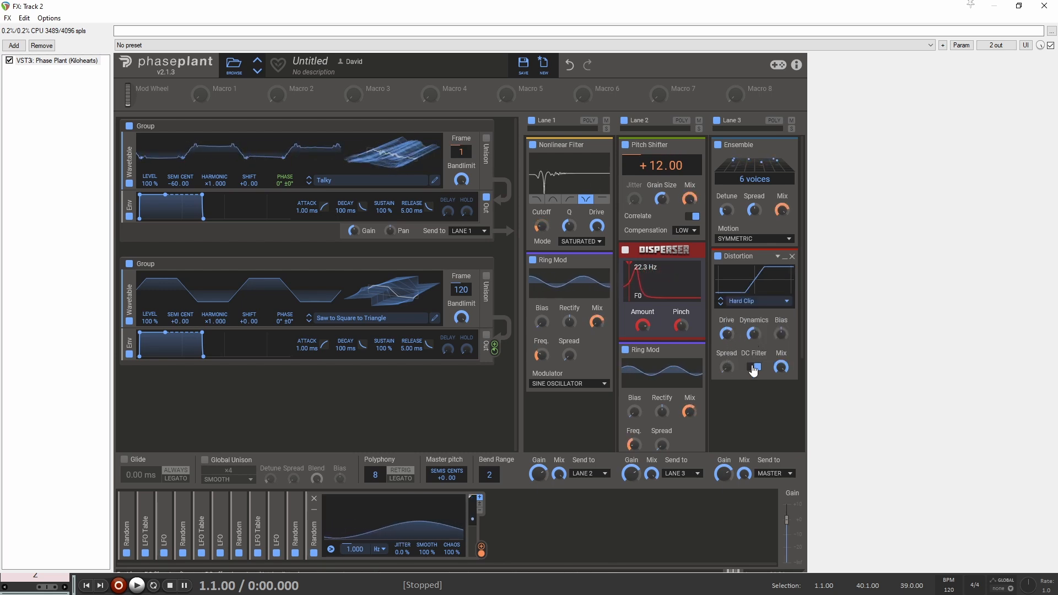
left_click(754, 366)
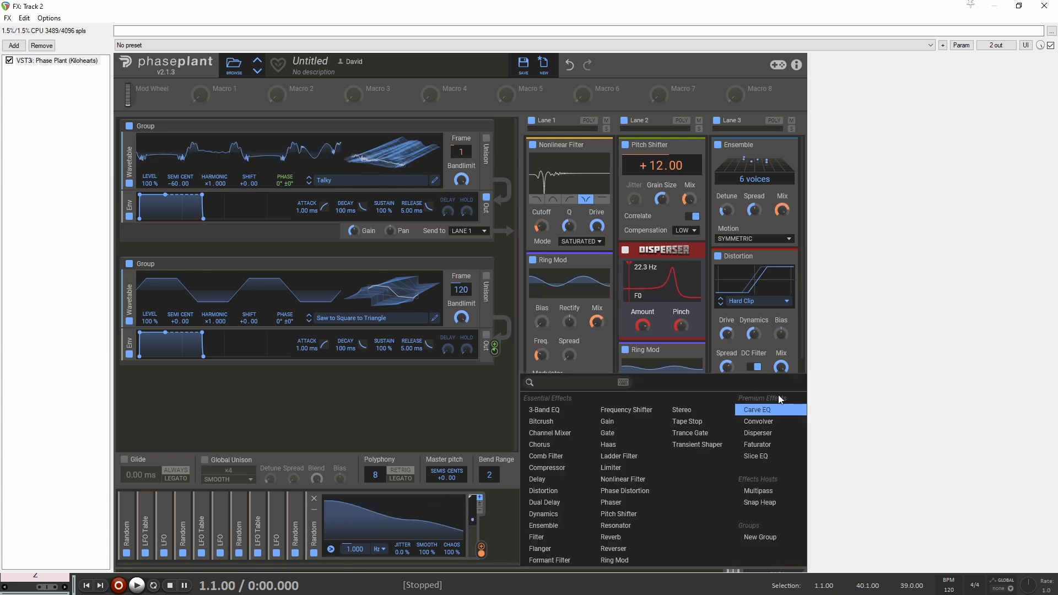
mouse_move(627, 410)
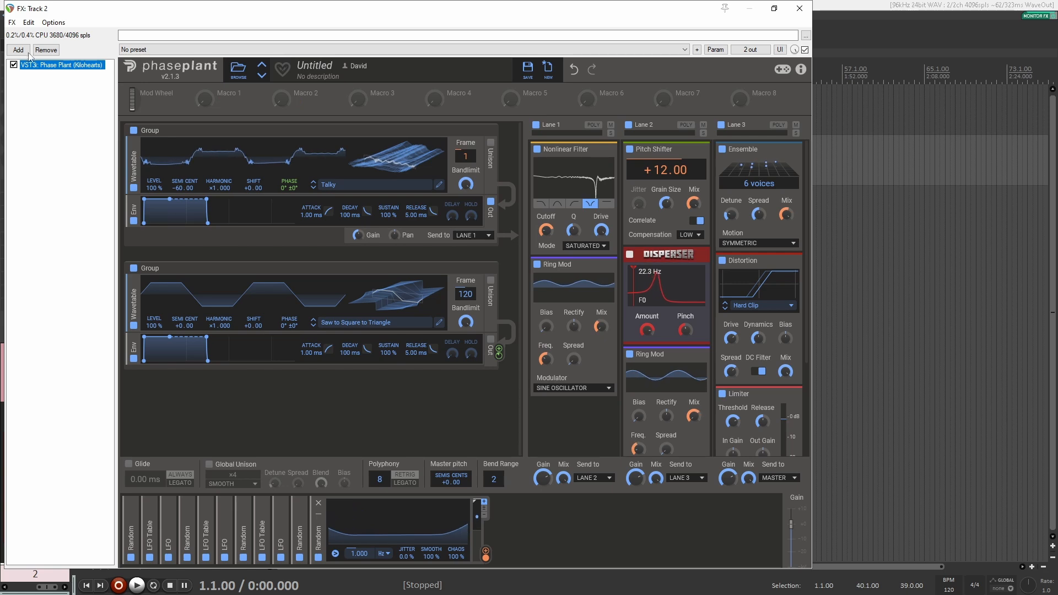
Step: Add VST3 OTT (Xfer Records) after Phase Plant on Track 2 and reopen the plugin browser
left_click(19, 50)
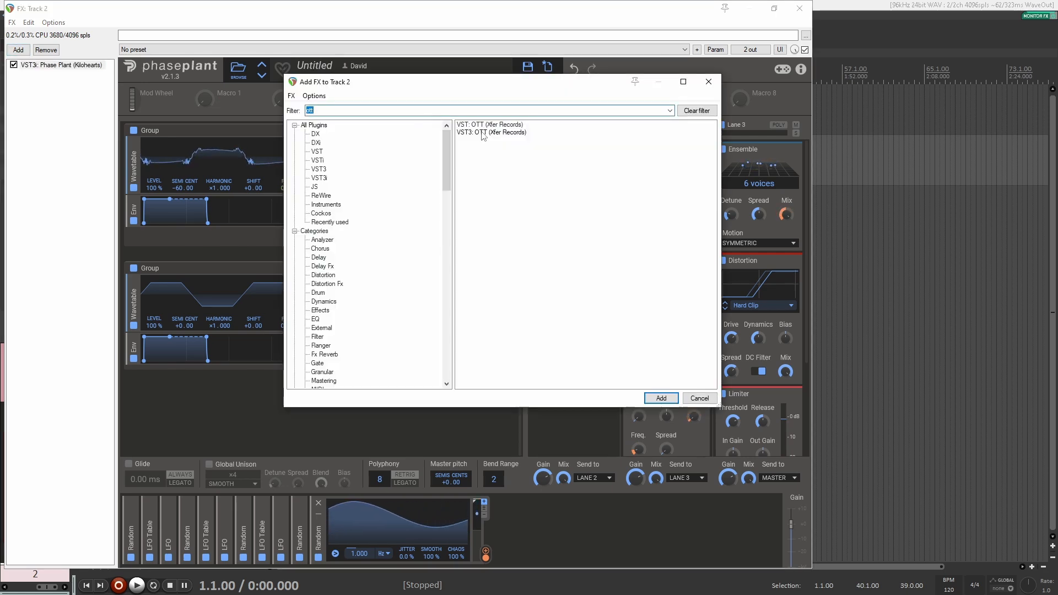
left_click(660, 397)
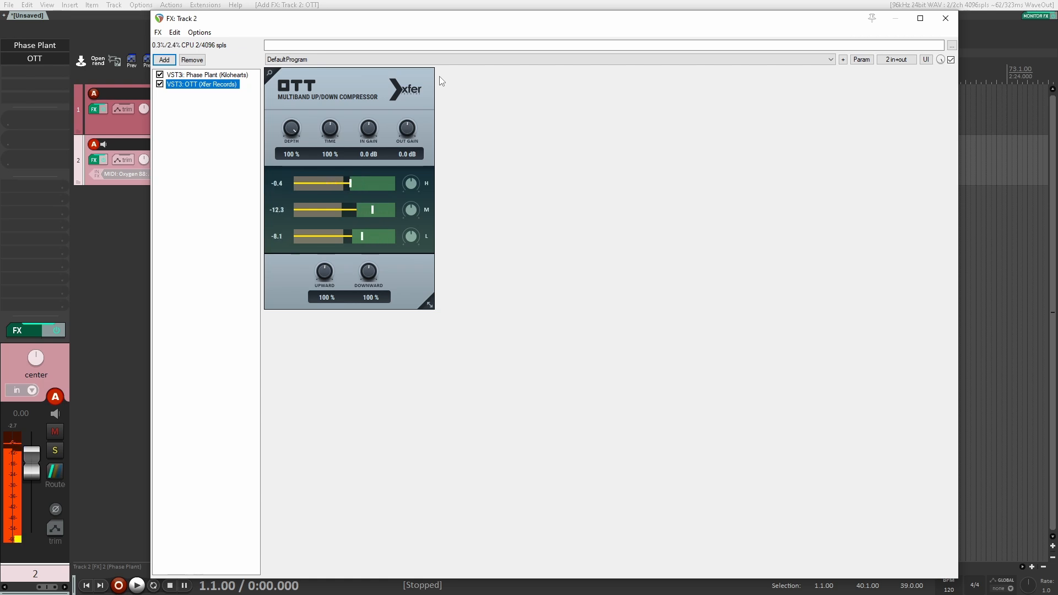
left_click(164, 59)
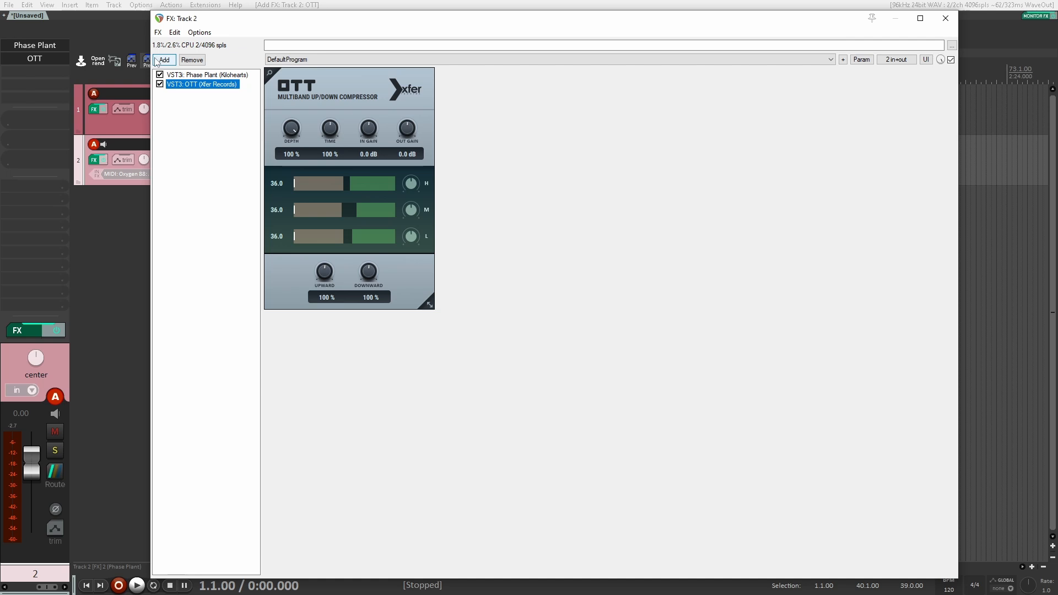
left_click(165, 60)
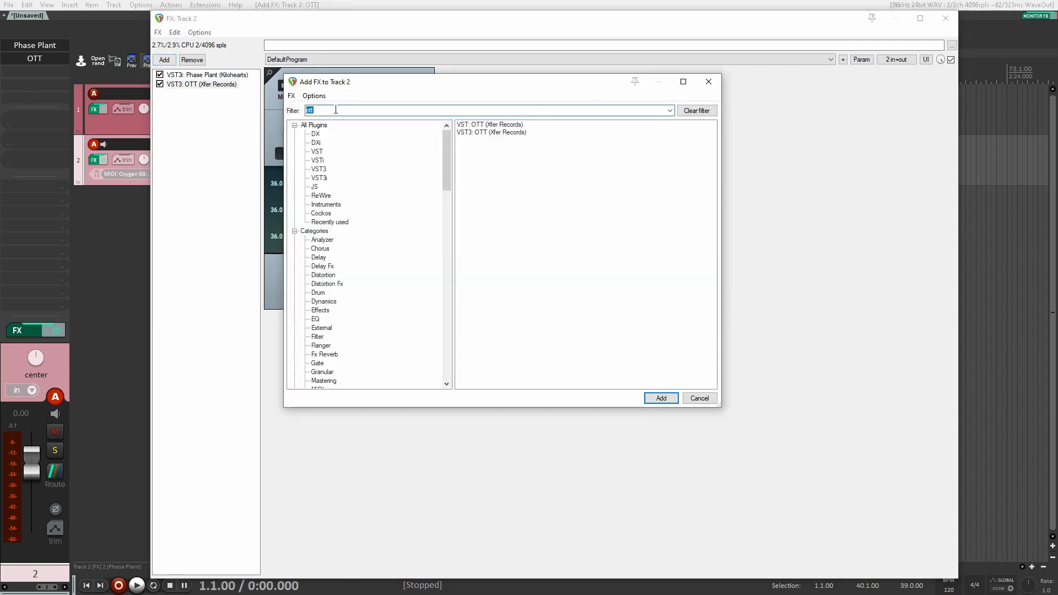
Step: Add Uberloud after OTT with Low Push ~18%, Mid Push raised, Clipper 9%, then return to Phase Plant
type("u")
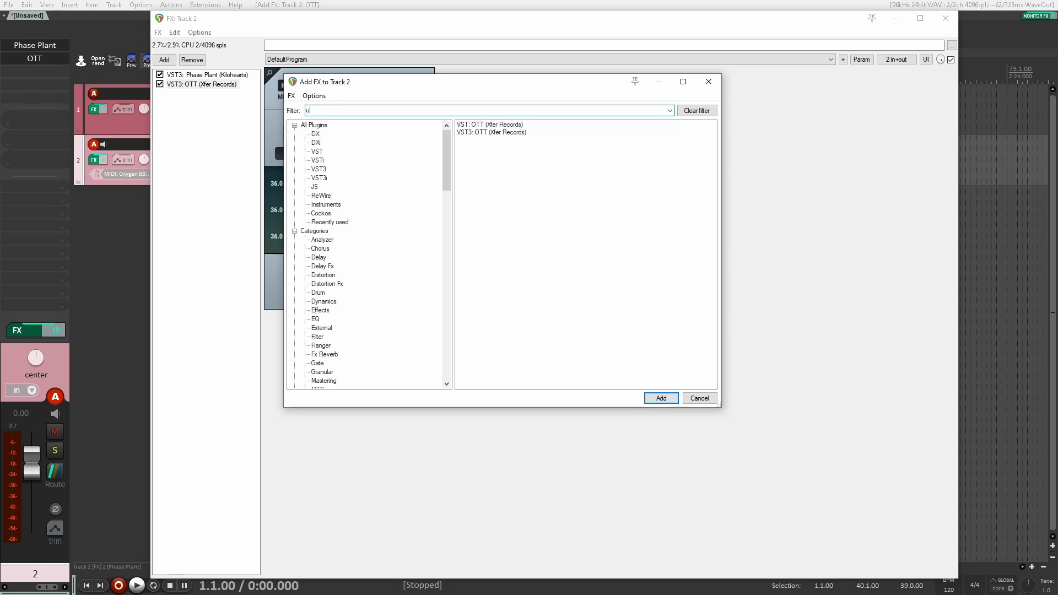
left_click(659, 398)
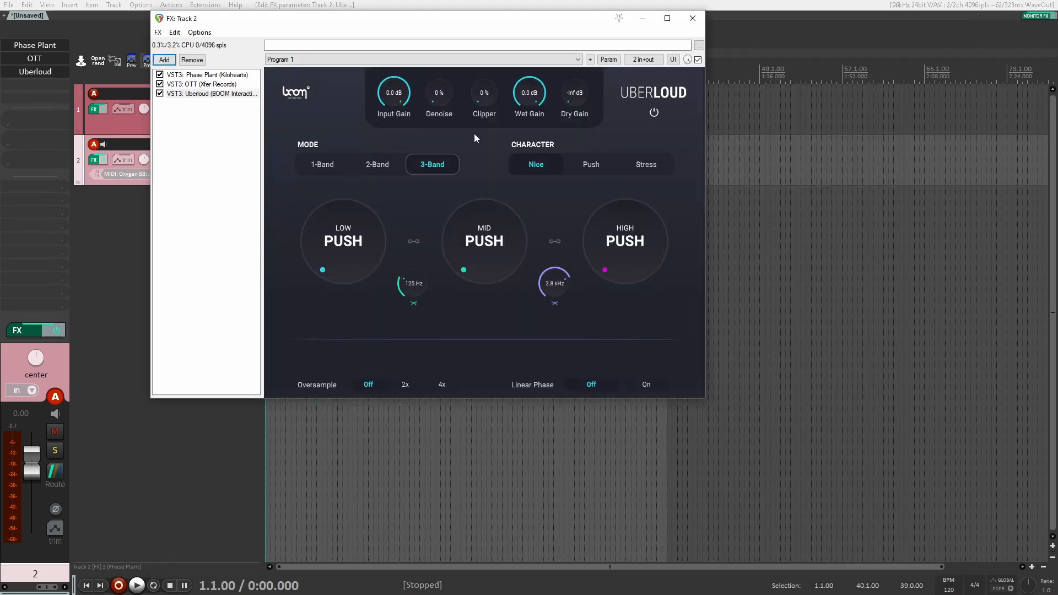
left_click_drag(342, 241, 317, 270)
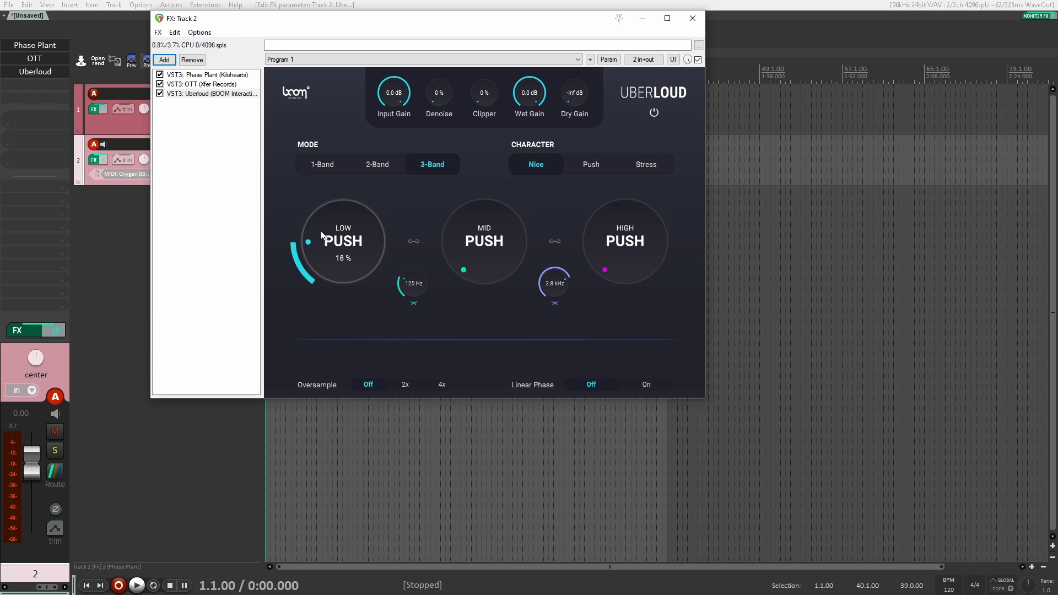
left_click_drag(484, 242, 484, 227)
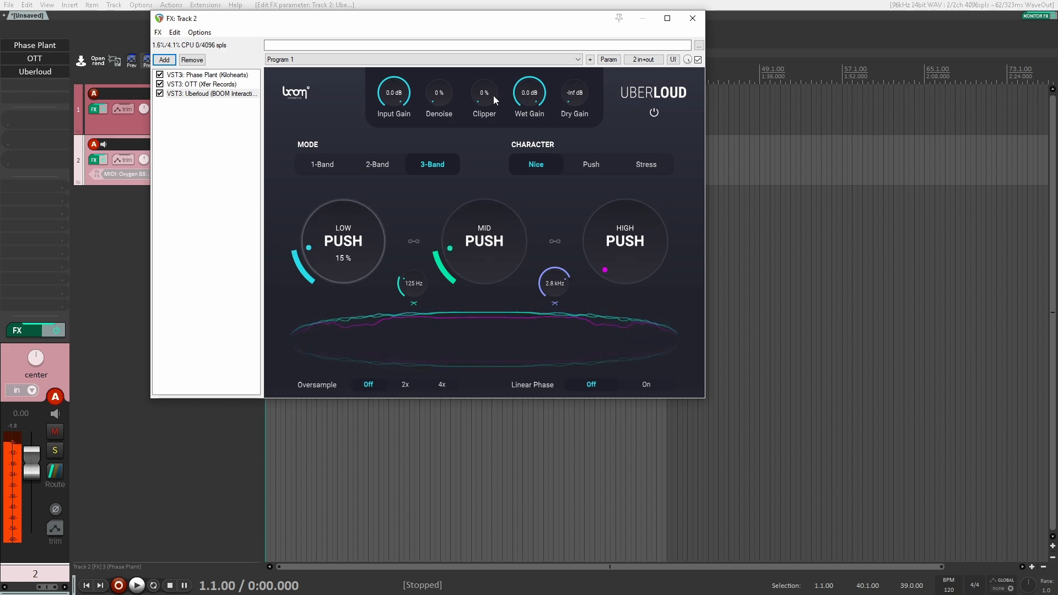
left_click_drag(484, 93, 484, 67)
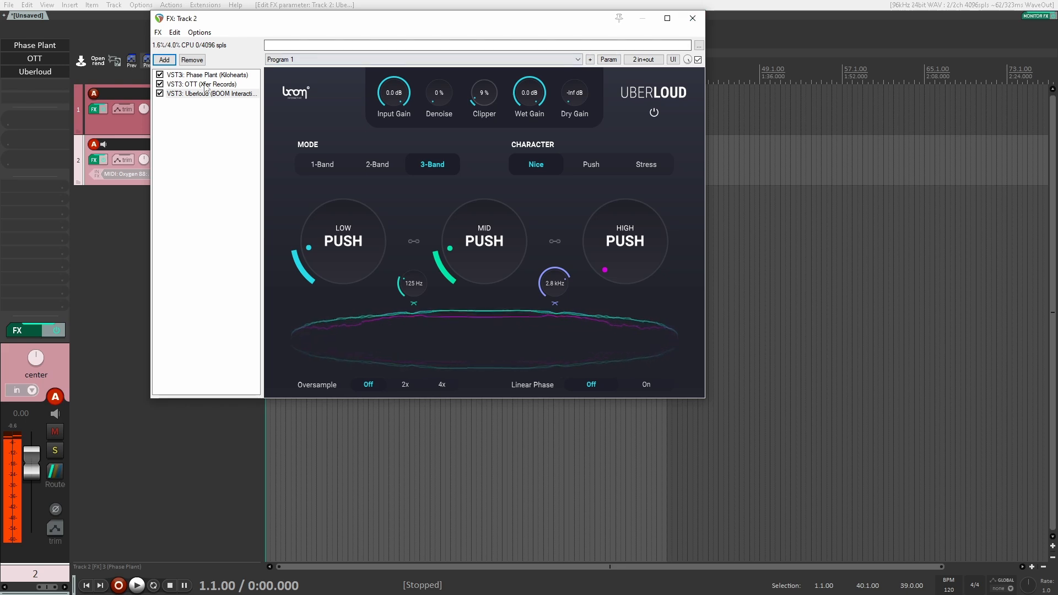
left_click(208, 74)
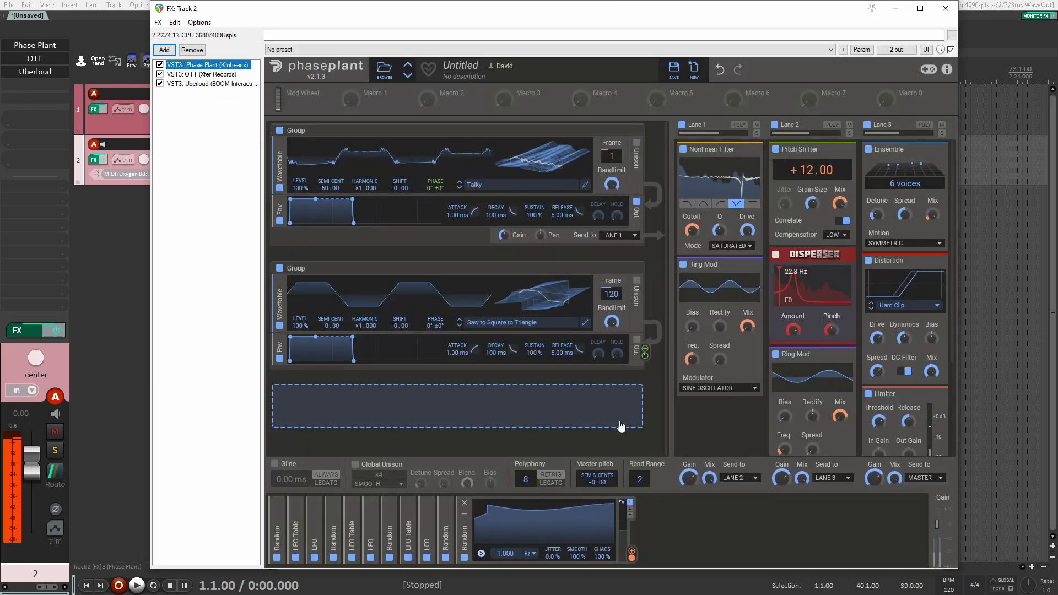